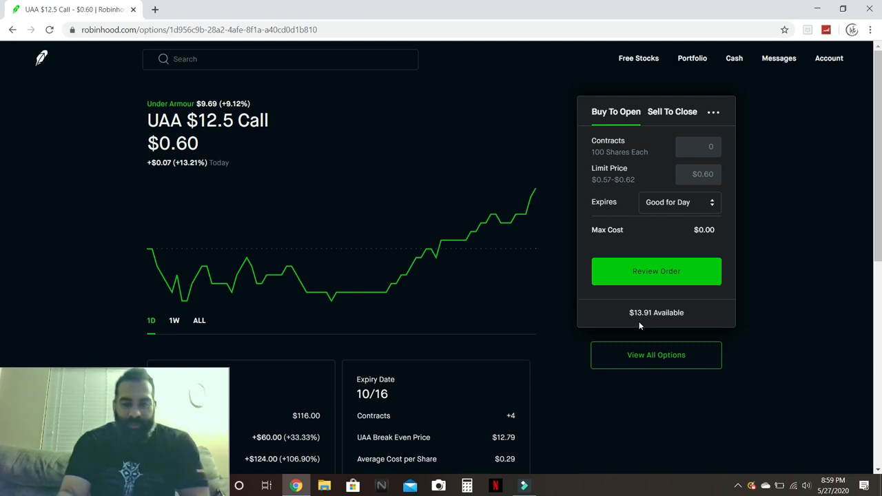
- Review the current option position's cost and return figures on its page
{"action": "scroll", "scroll_direction": "down", "scroll_amount": 3}
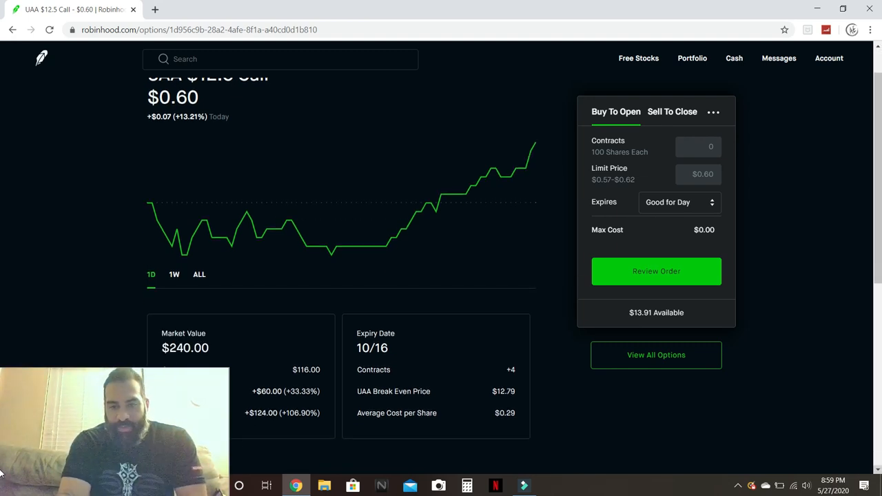
{"action": "scroll", "scroll_direction": "down", "scroll_amount": 3}
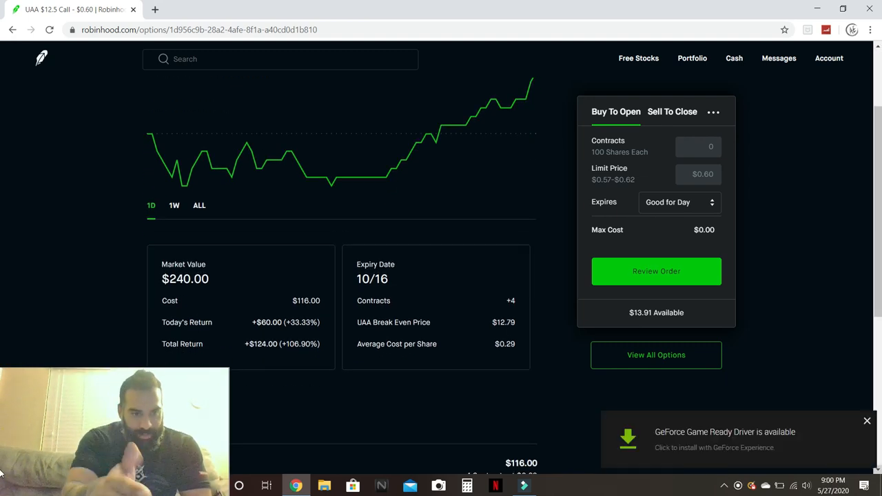
{"action": "left_click", "coordinate": [284, 306]}
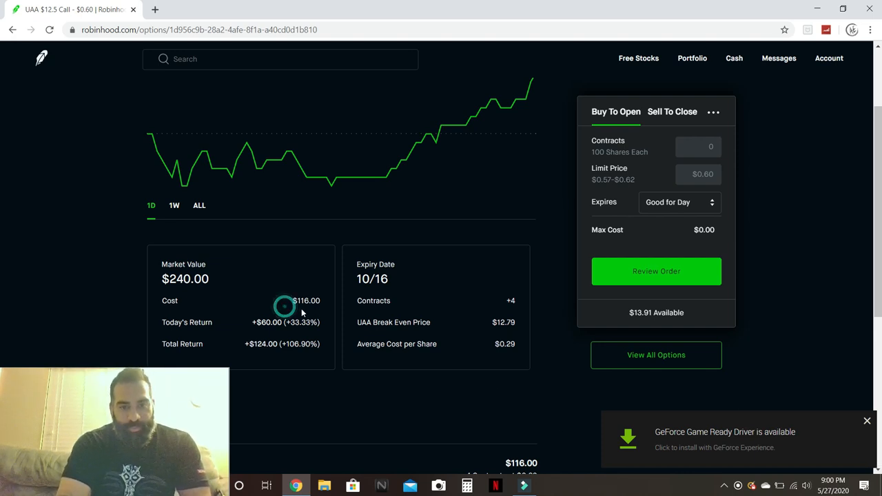
{"action": "left_click_drag", "start_coordinate": [305, 301], "coordinate": [281, 345]}
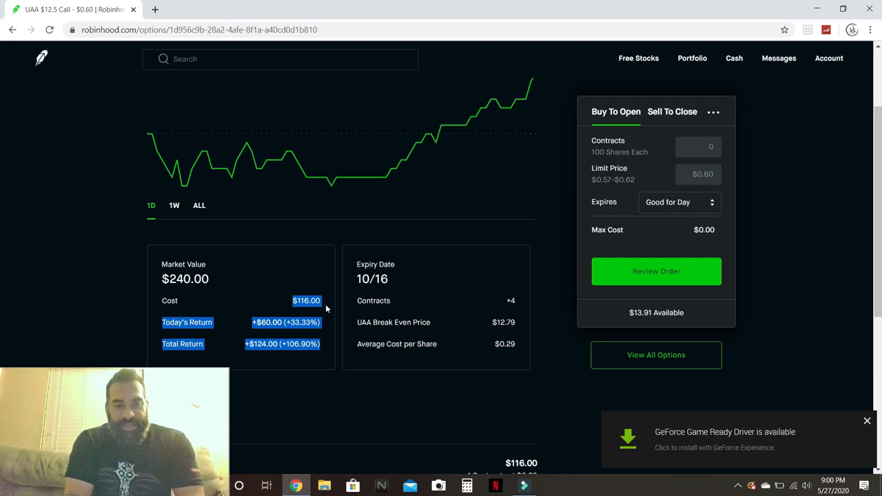
{"action": "left_click", "coordinate": [867, 420]}
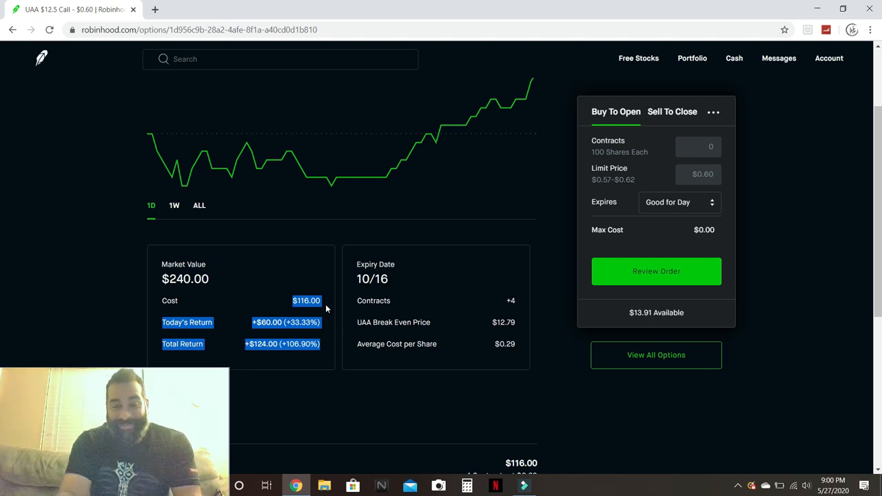
{"action": "left_click", "coordinate": [355, 282]}
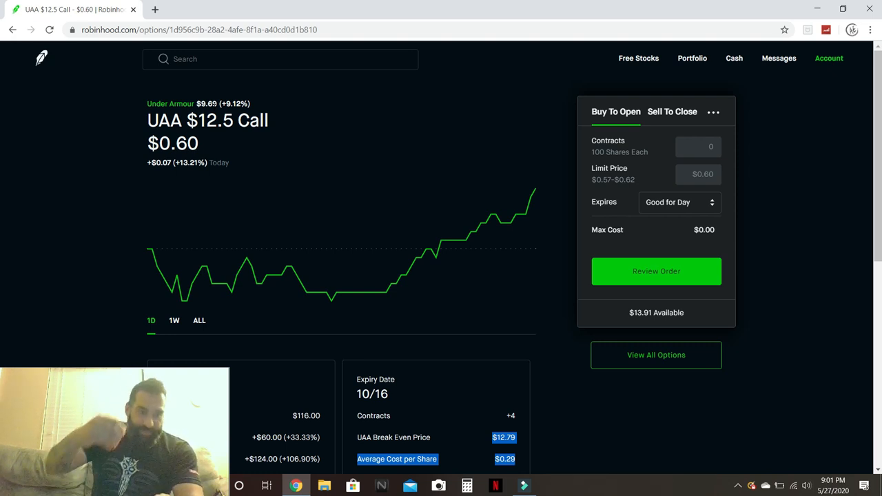
{"action": "mouse_move", "coordinate": [3, 259]}
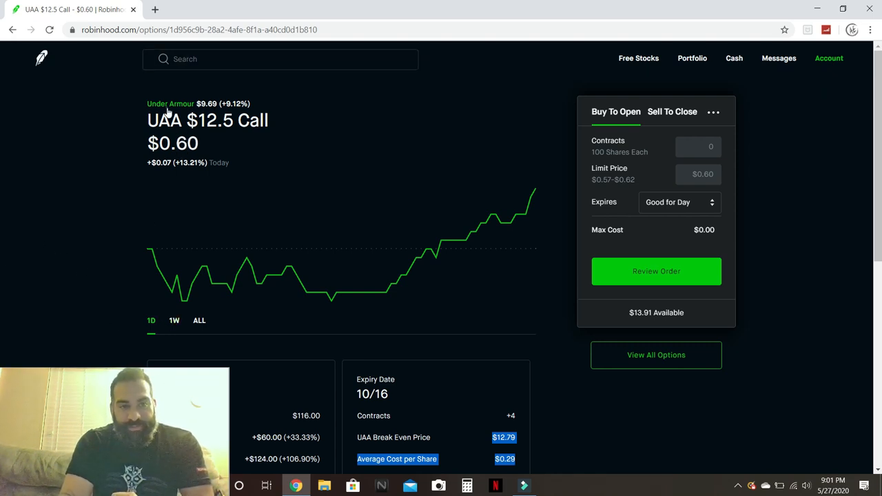
- Go to Under Armour's stock page and switch its chart to the 5Y range
{"action": "left_click", "coordinate": [170, 104]}
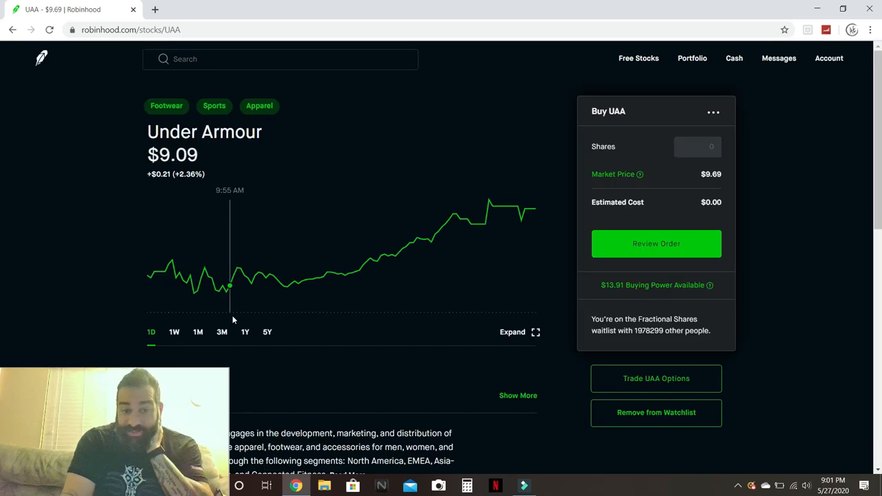
{"action": "left_click", "coordinate": [267, 331]}
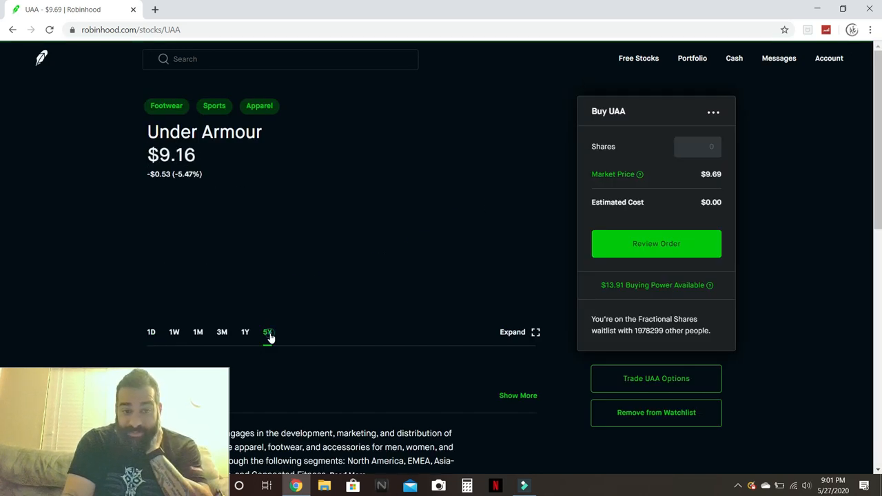
{"action": "left_click", "coordinate": [267, 331]}
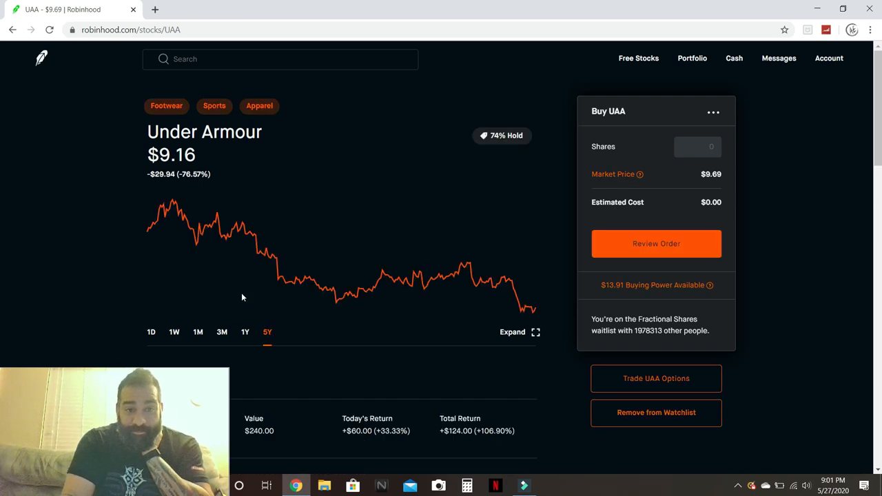
{"action": "mouse_move", "coordinate": [190, 227]}
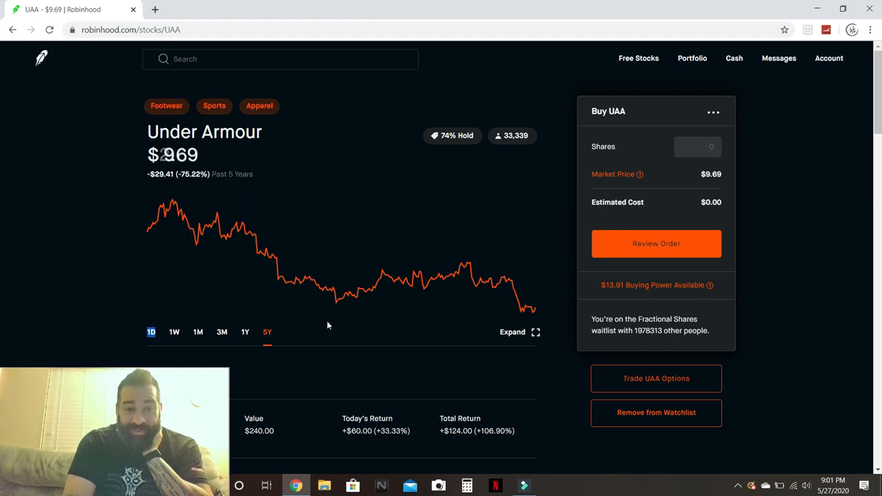
{"action": "mouse_move", "coordinate": [409, 282]}
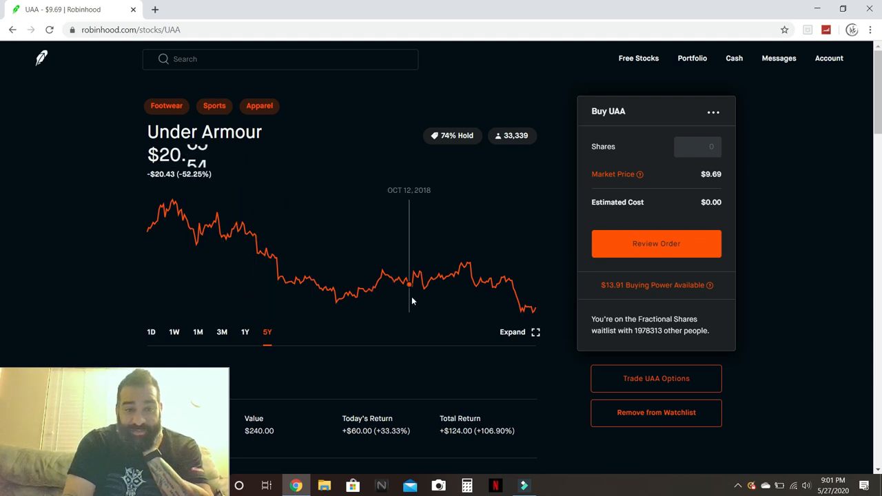
{"action": "mouse_move", "coordinate": [471, 284]}
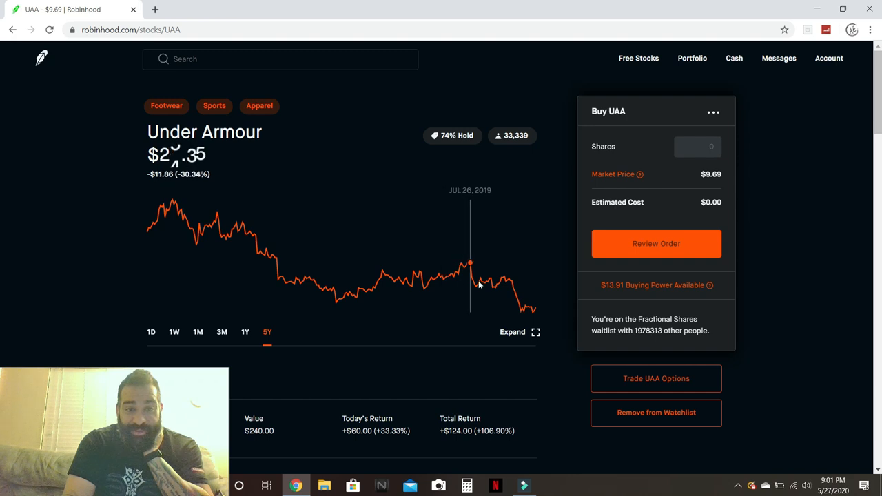
{"action": "mouse_move", "coordinate": [430, 281]}
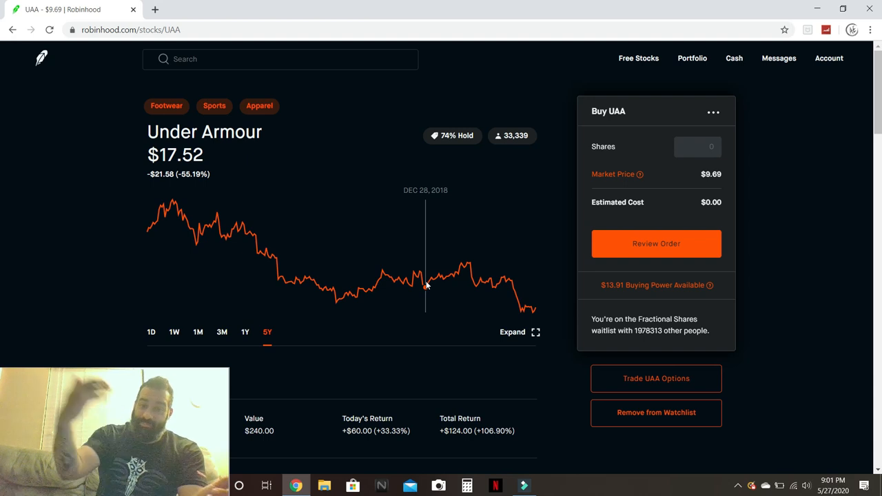
{"action": "mouse_move", "coordinate": [507, 281]}
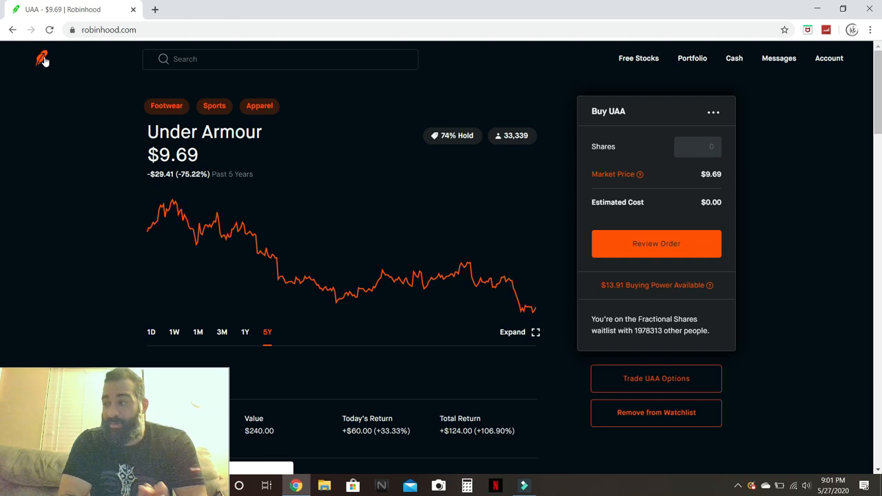
- Navigate to the Hertz (HTZ) stock page from home
{"action": "left_click", "coordinate": [41, 58]}
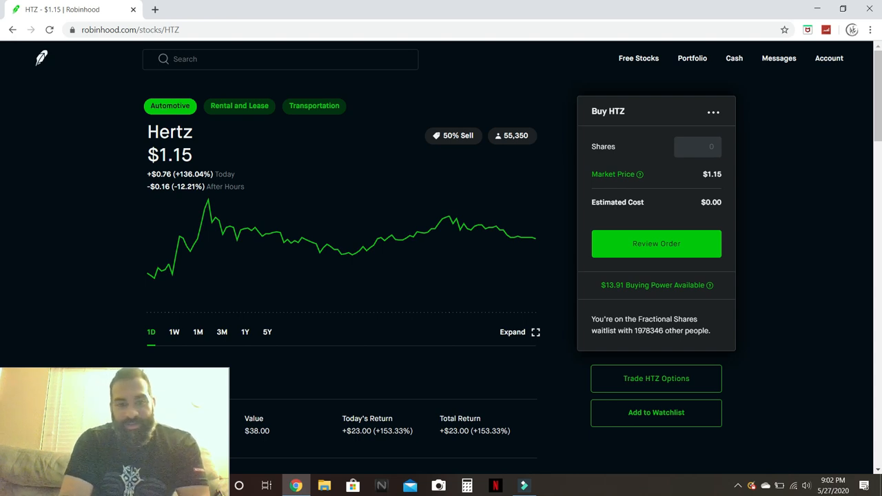
{"action": "left_click", "coordinate": [174, 330]}
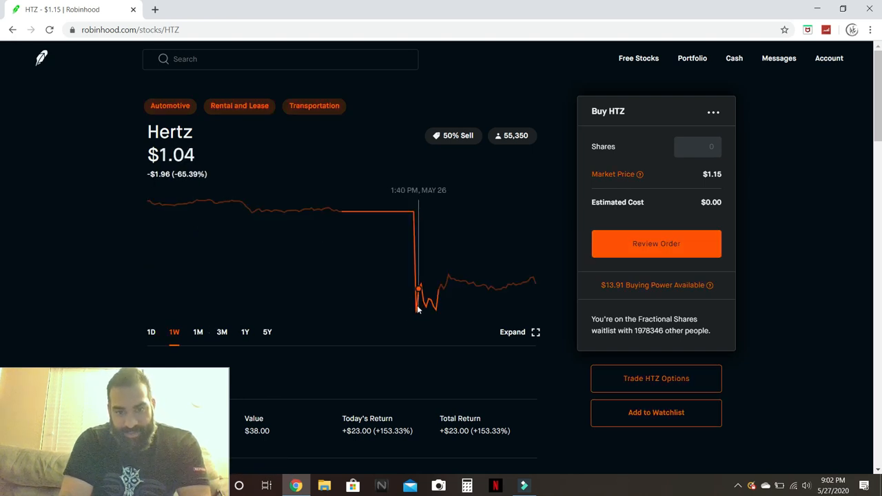
{"action": "mouse_move", "coordinate": [416, 314]}
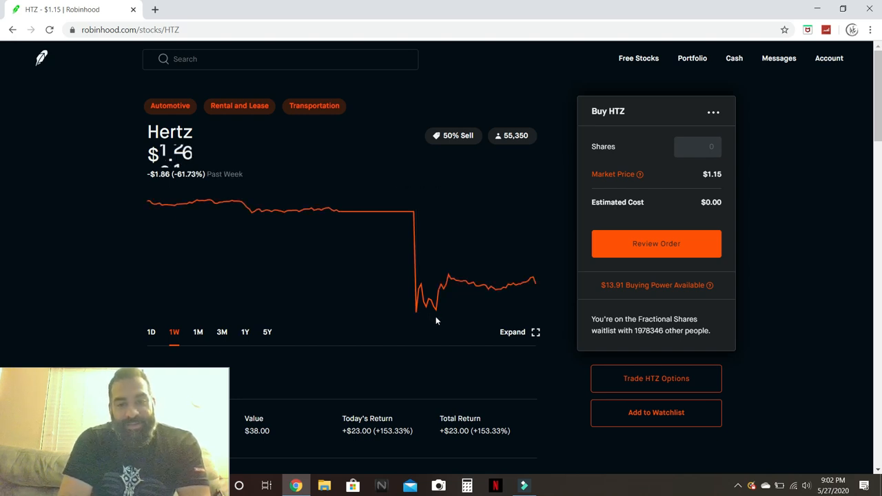
{"action": "mouse_move", "coordinate": [433, 306]}
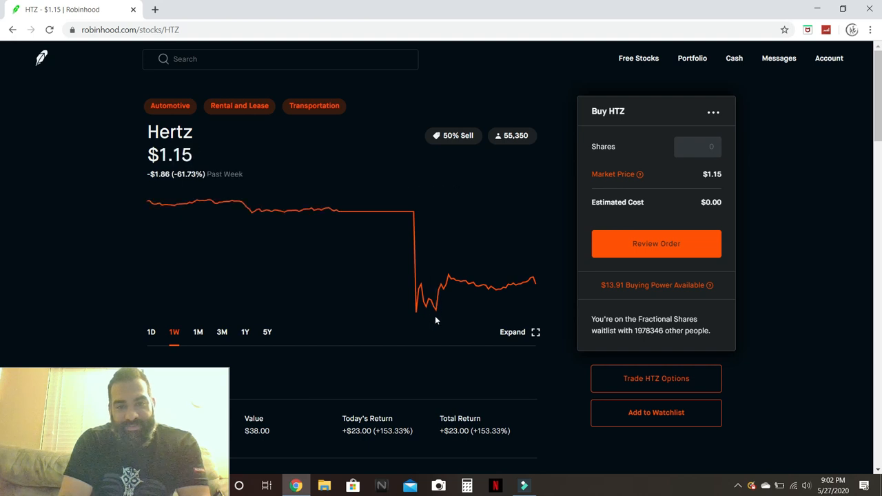
{"action": "mouse_move", "coordinate": [435, 310]}
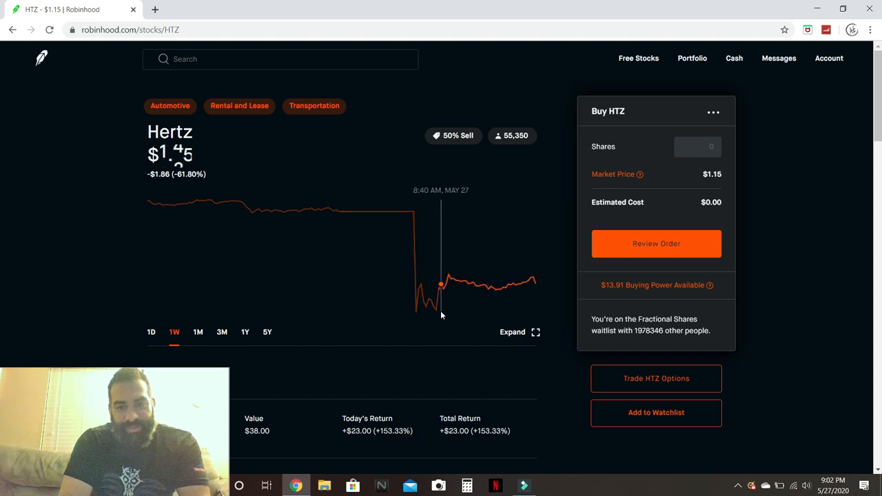
{"action": "mouse_move", "coordinate": [440, 300]}
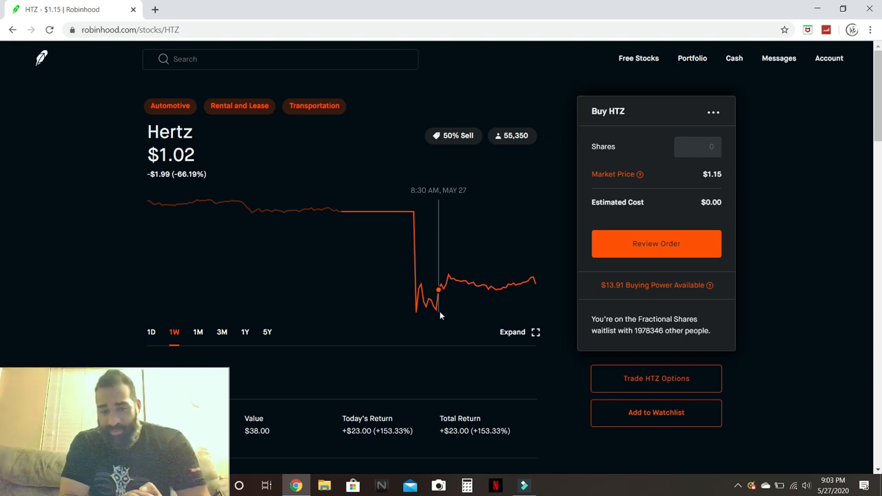
{"action": "mouse_move", "coordinate": [535, 281]}
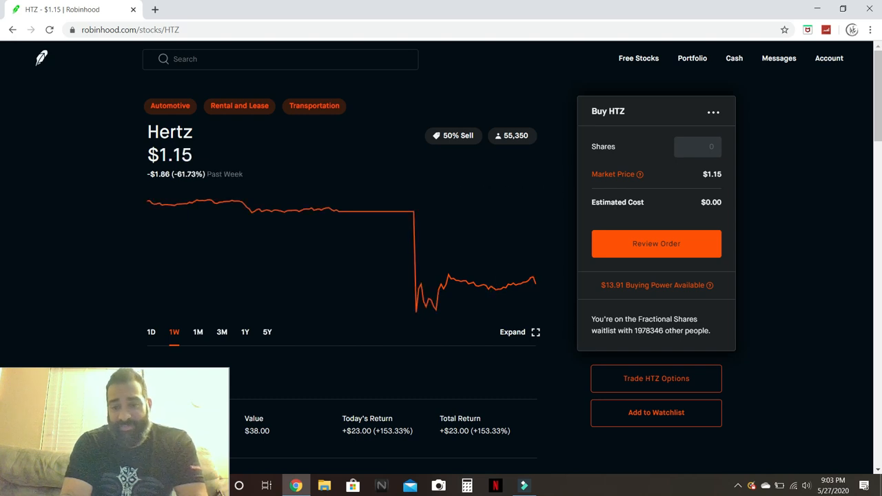
{"action": "scroll", "scroll_direction": "down", "scroll_amount": 3}
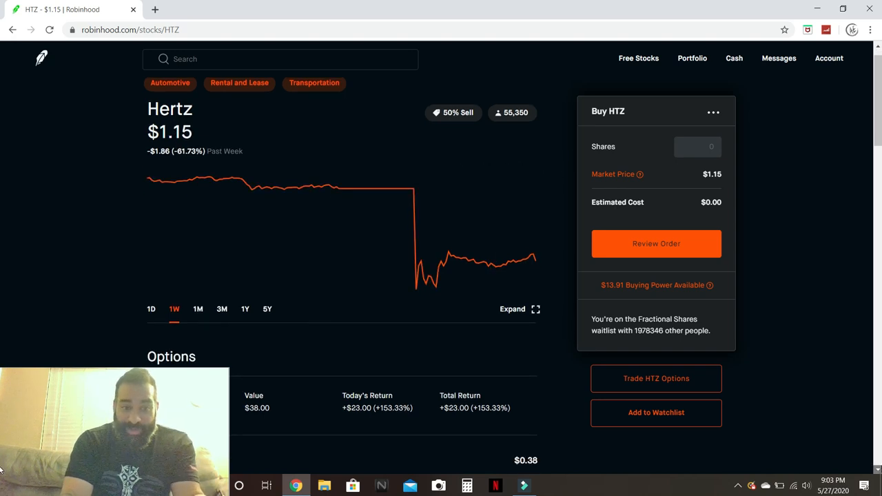
{"action": "scroll", "scroll_direction": "down", "scroll_amount": 3}
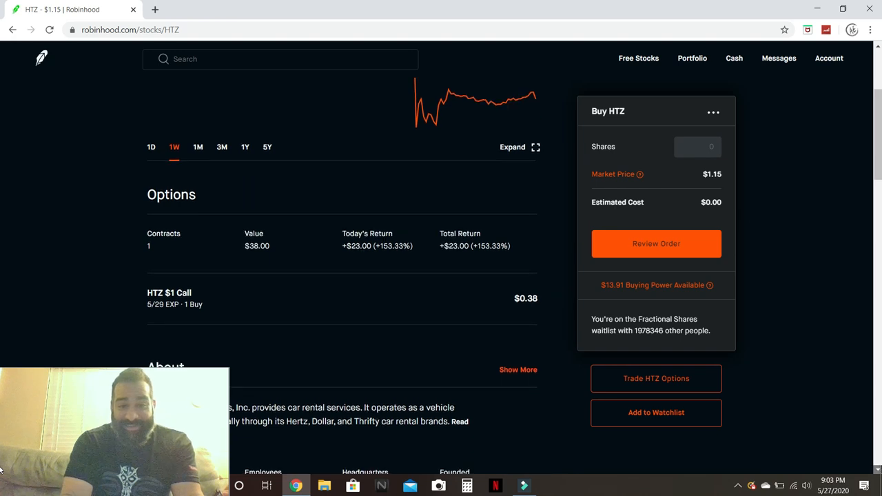
{"action": "scroll", "scroll_direction": "down", "scroll_amount": 3}
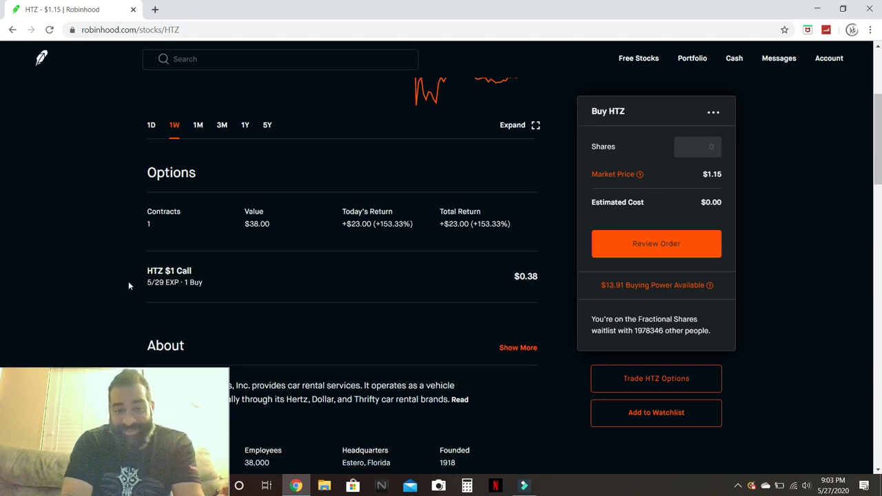
{"action": "mouse_move", "coordinate": [413, 248]}
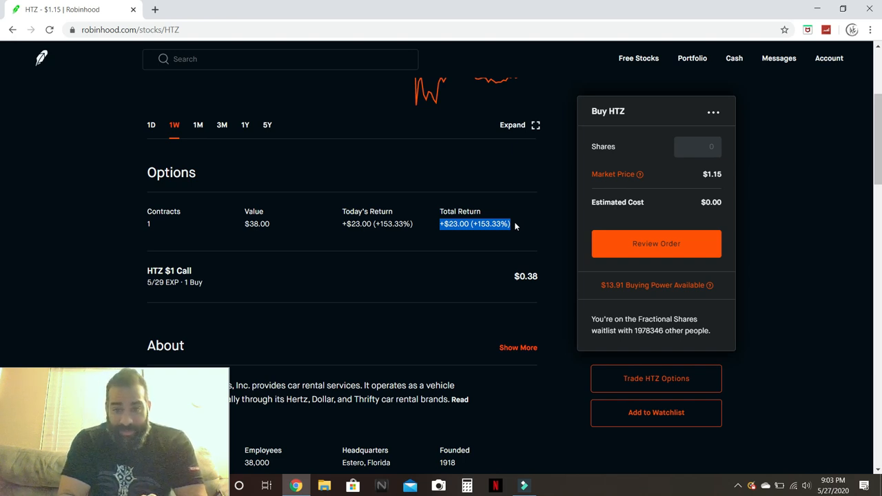
{"action": "mouse_move", "coordinate": [786, 113]}
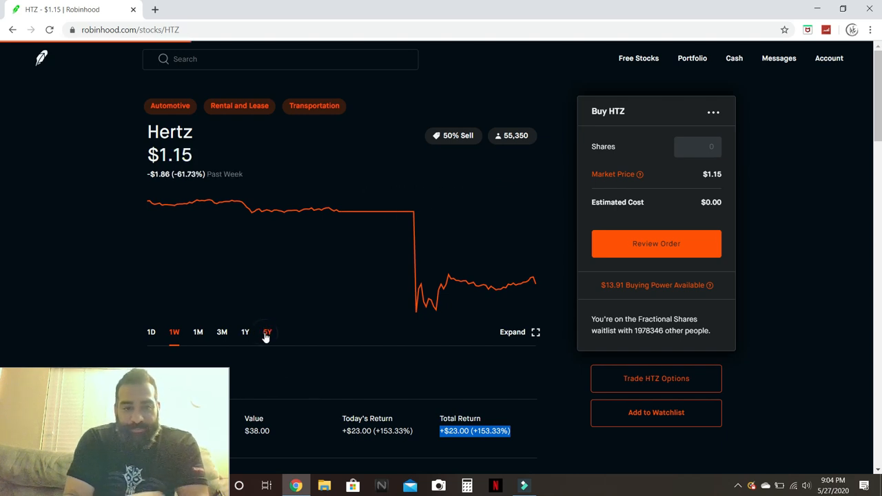
- Switch the Hertz chart to the 5Y range
{"action": "left_click", "coordinate": [267, 331]}
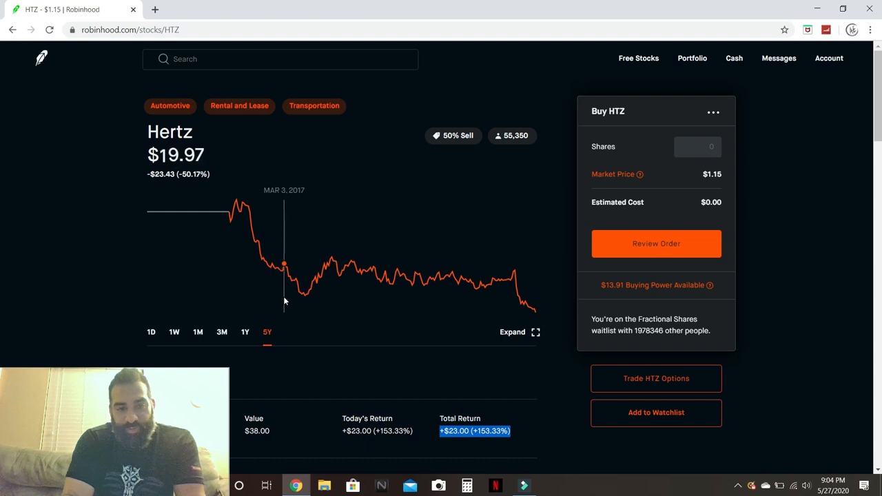
{"action": "mouse_move", "coordinate": [383, 279]}
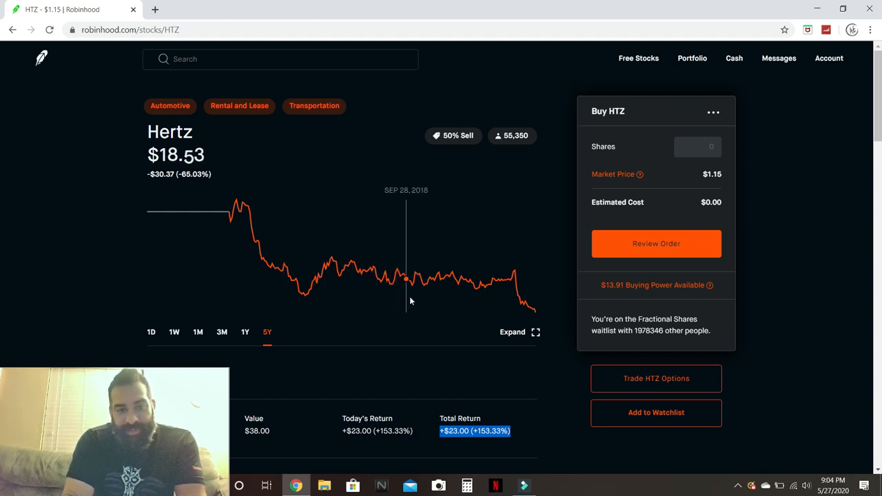
{"action": "mouse_move", "coordinate": [426, 282]}
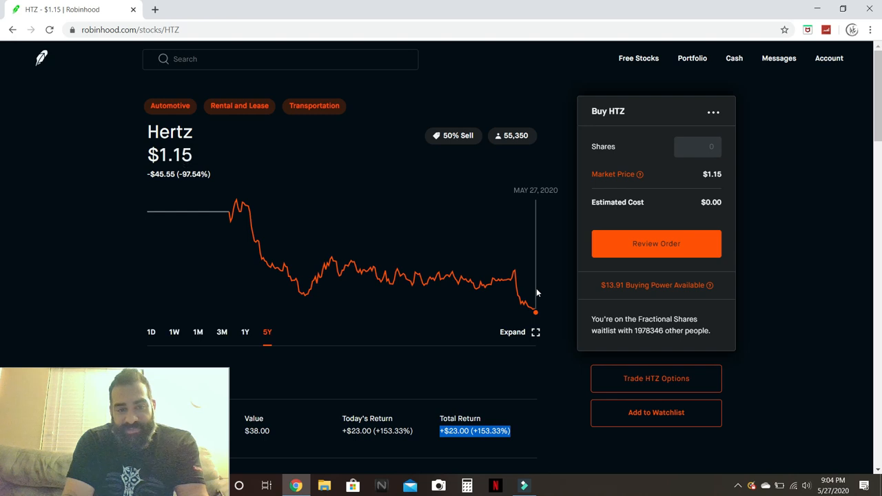
{"action": "mouse_move", "coordinate": [540, 292]}
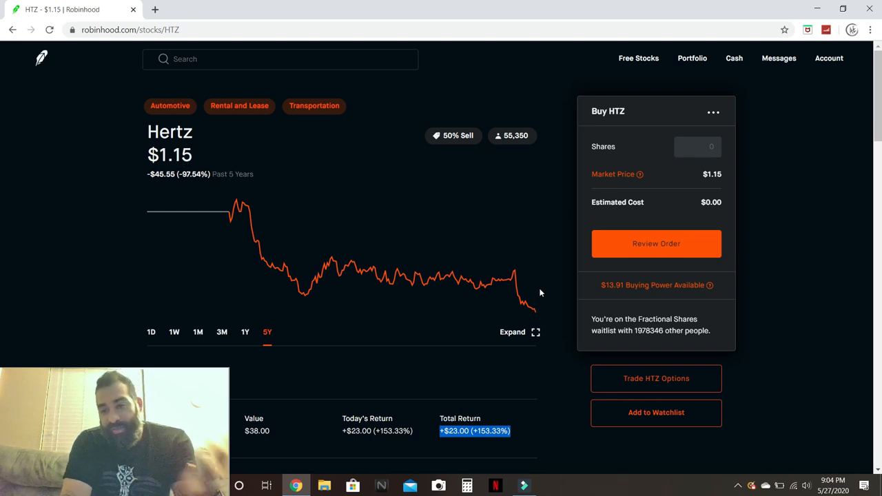
{"action": "mouse_move", "coordinate": [631, 383]}
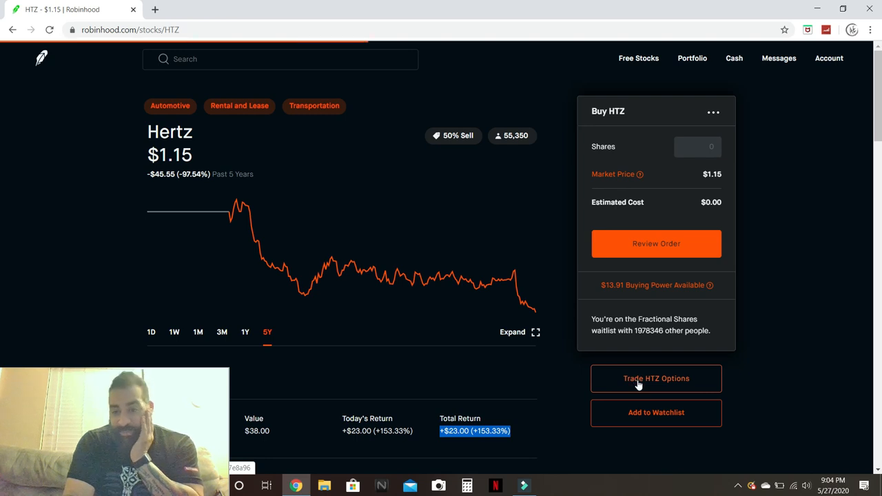
- Show the HTZ Buy Call chain for the January 21, 2022 expiration
{"action": "left_click", "coordinate": [656, 377]}
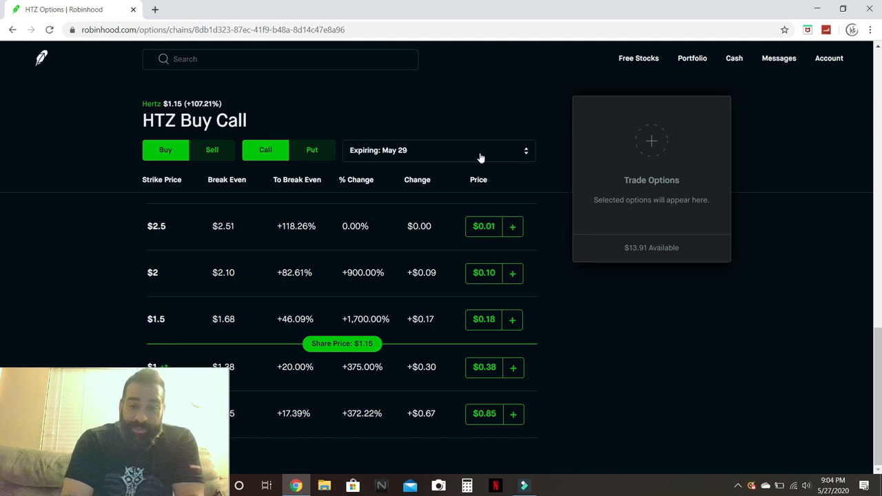
{"action": "left_click", "coordinate": [438, 151]}
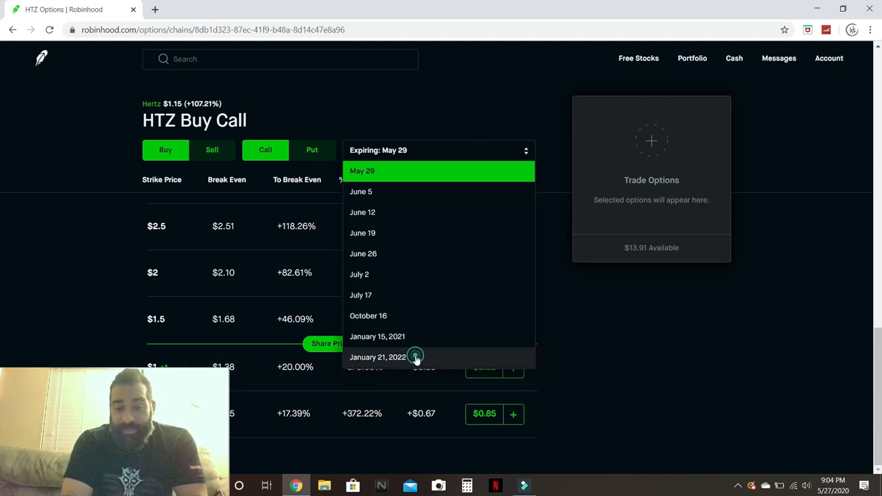
{"action": "left_click", "coordinate": [377, 357]}
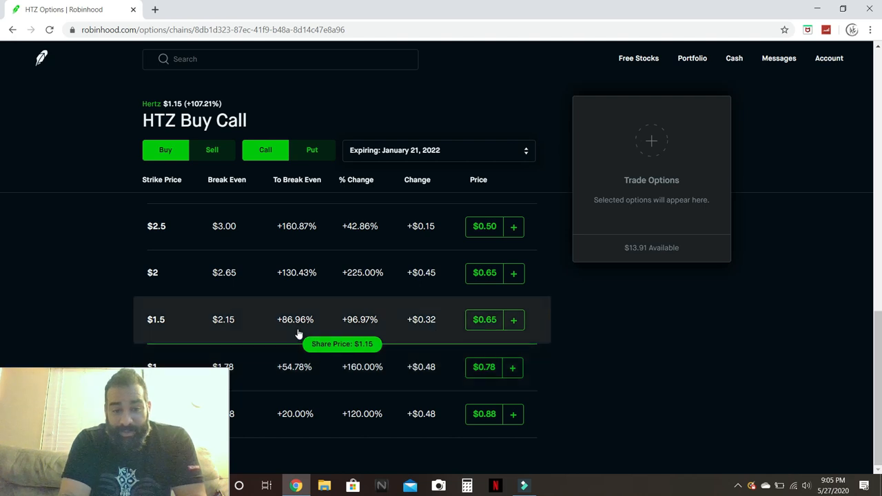
{"action": "mouse_move", "coordinate": [243, 332]}
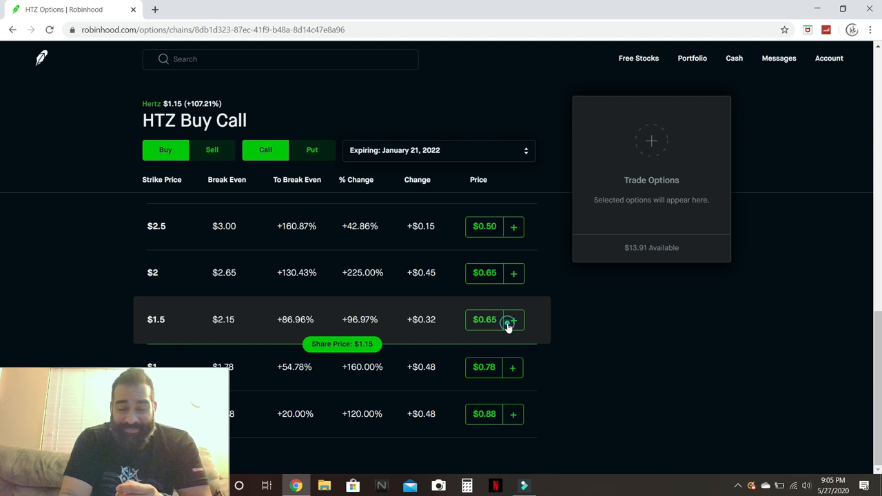
- Add the $1.5 strike call to an order with 1 contract, then return to Hertz
{"action": "left_click", "coordinate": [513, 320]}
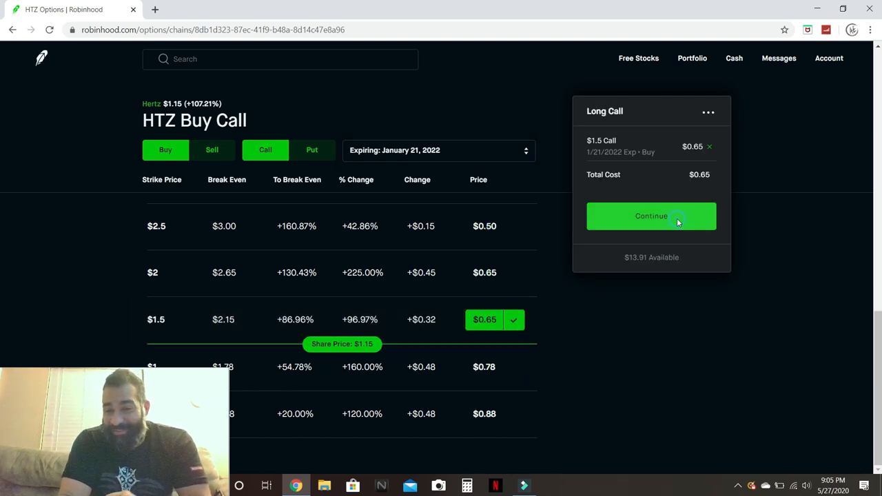
{"action": "left_click", "coordinate": [650, 215]}
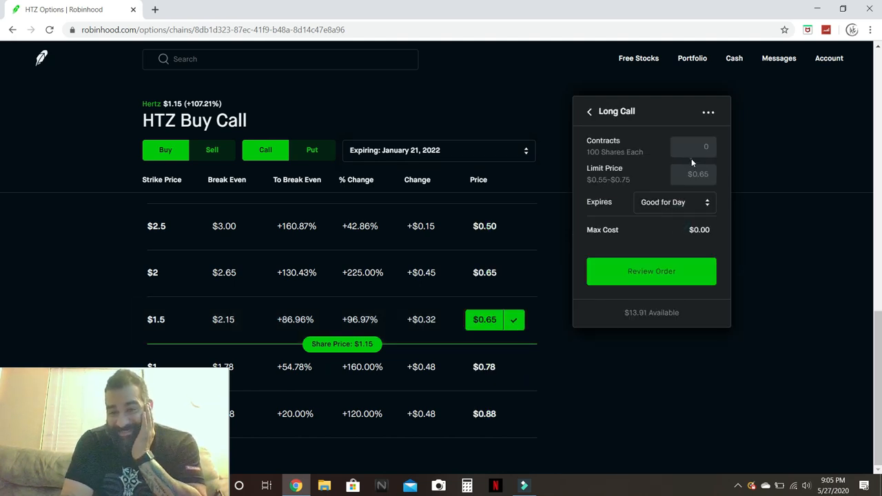
{"action": "type", "text": "1"}
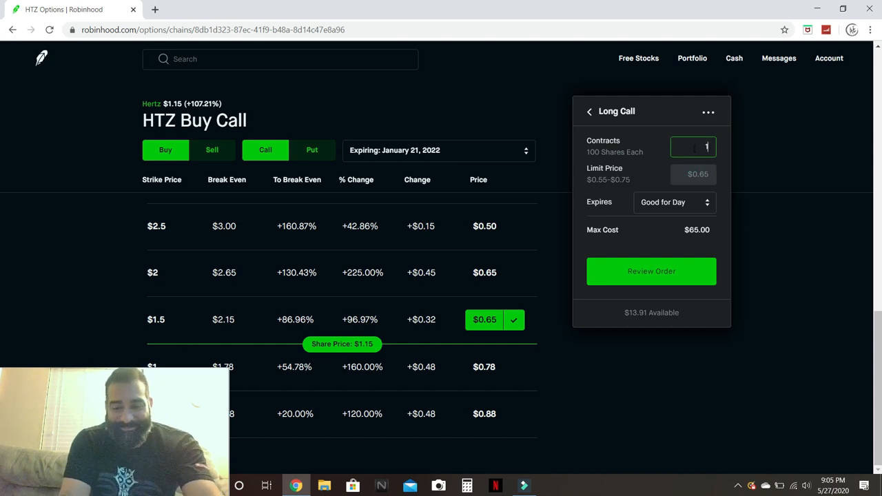
{"action": "left_click", "coordinate": [651, 270]}
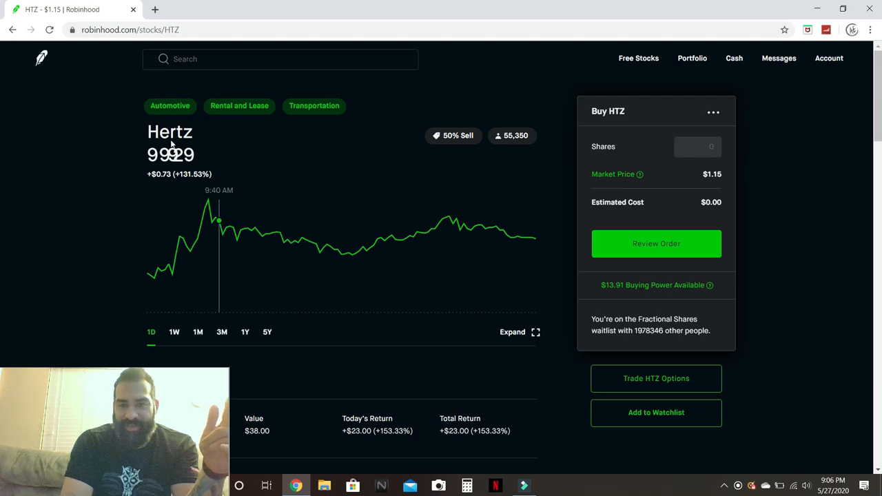
- From the Portfolio, go to the HTZ $1 Call position page
{"action": "left_click", "coordinate": [36, 58]}
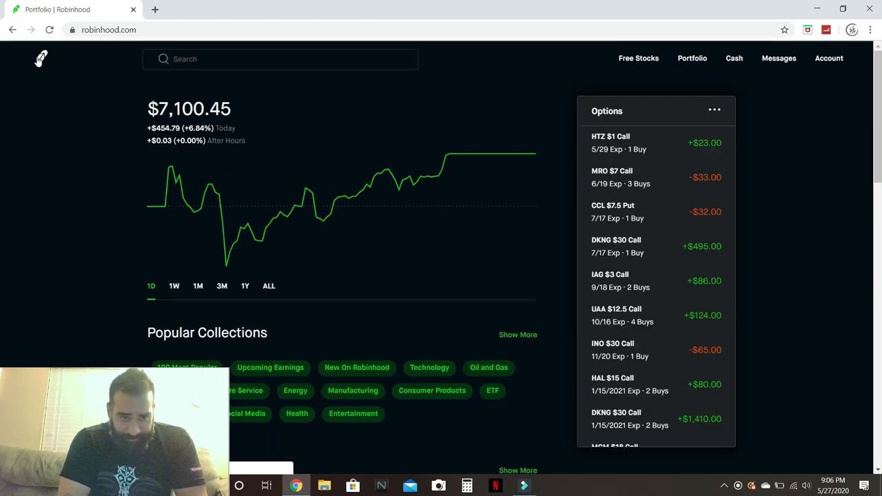
{"action": "left_click", "coordinate": [617, 146]}
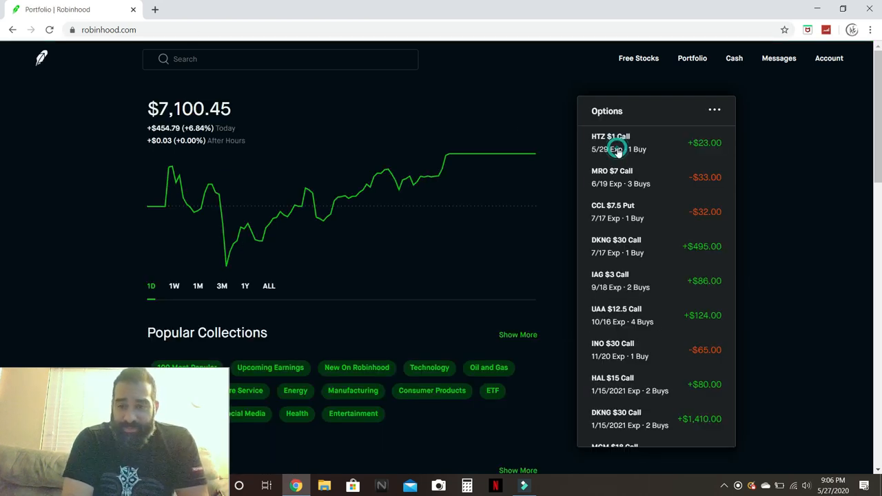
{"action": "left_click", "coordinate": [618, 142]}
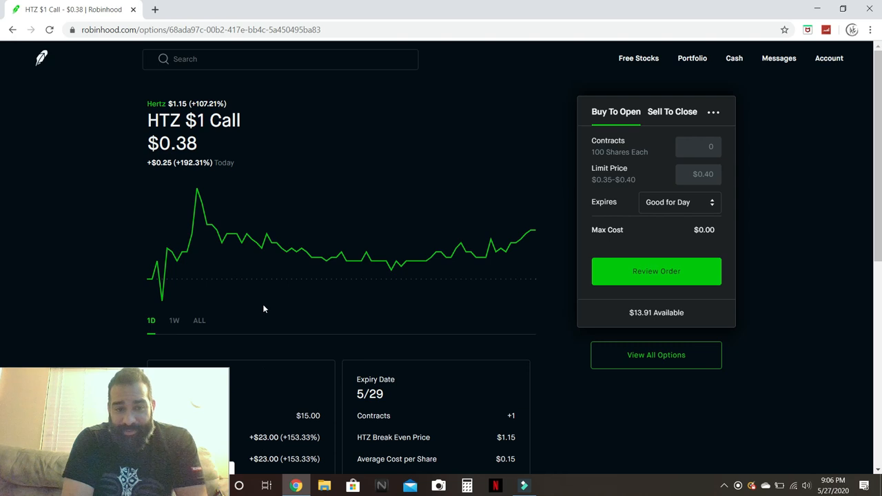
{"action": "mouse_move", "coordinate": [210, 261]}
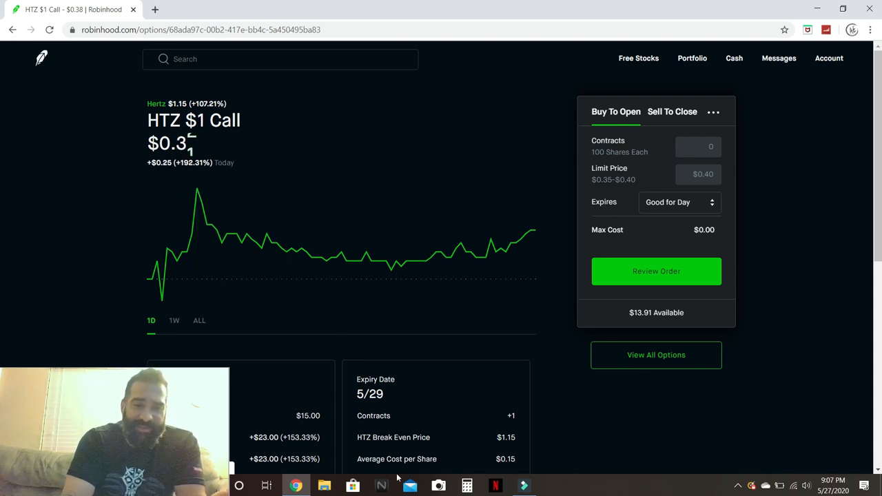
{"action": "double_click", "coordinate": [369, 394]}
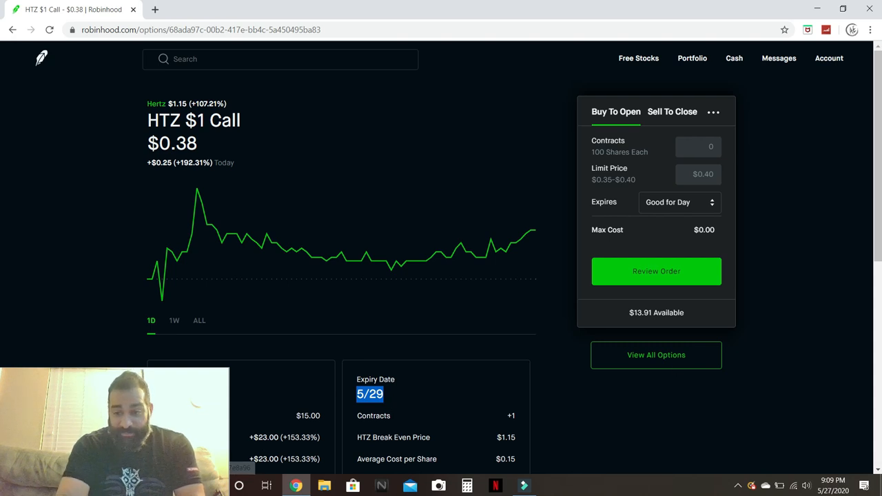
- Highlight the $15.00 cost and +$23.00 return under the $38.00 market value
{"action": "scroll", "scroll_direction": "down", "scroll_amount": 3}
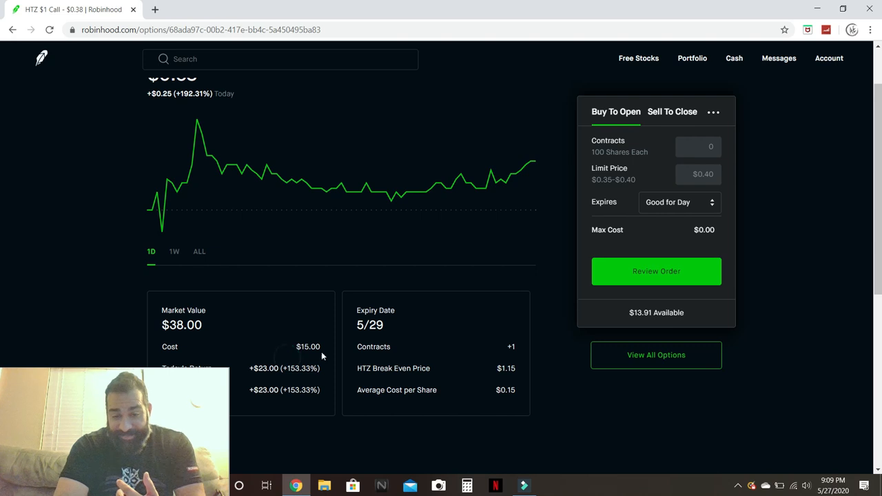
{"action": "left_click_drag", "start_coordinate": [289, 346], "coordinate": [324, 390]}
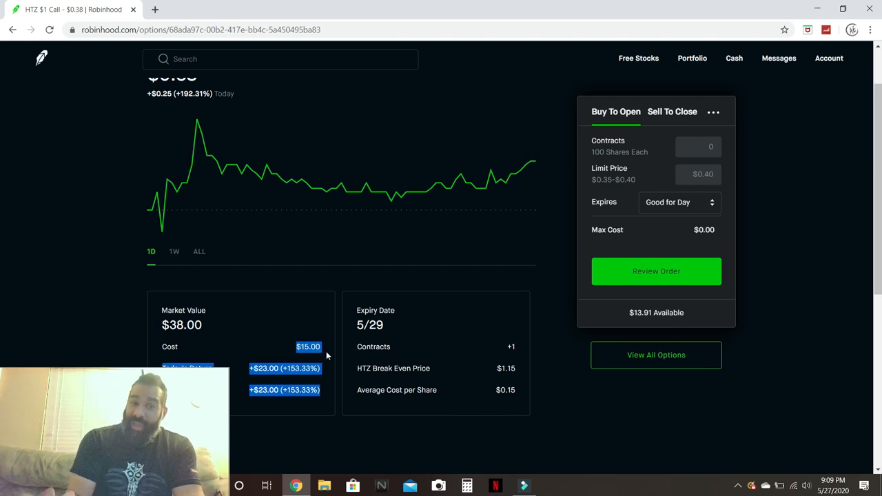